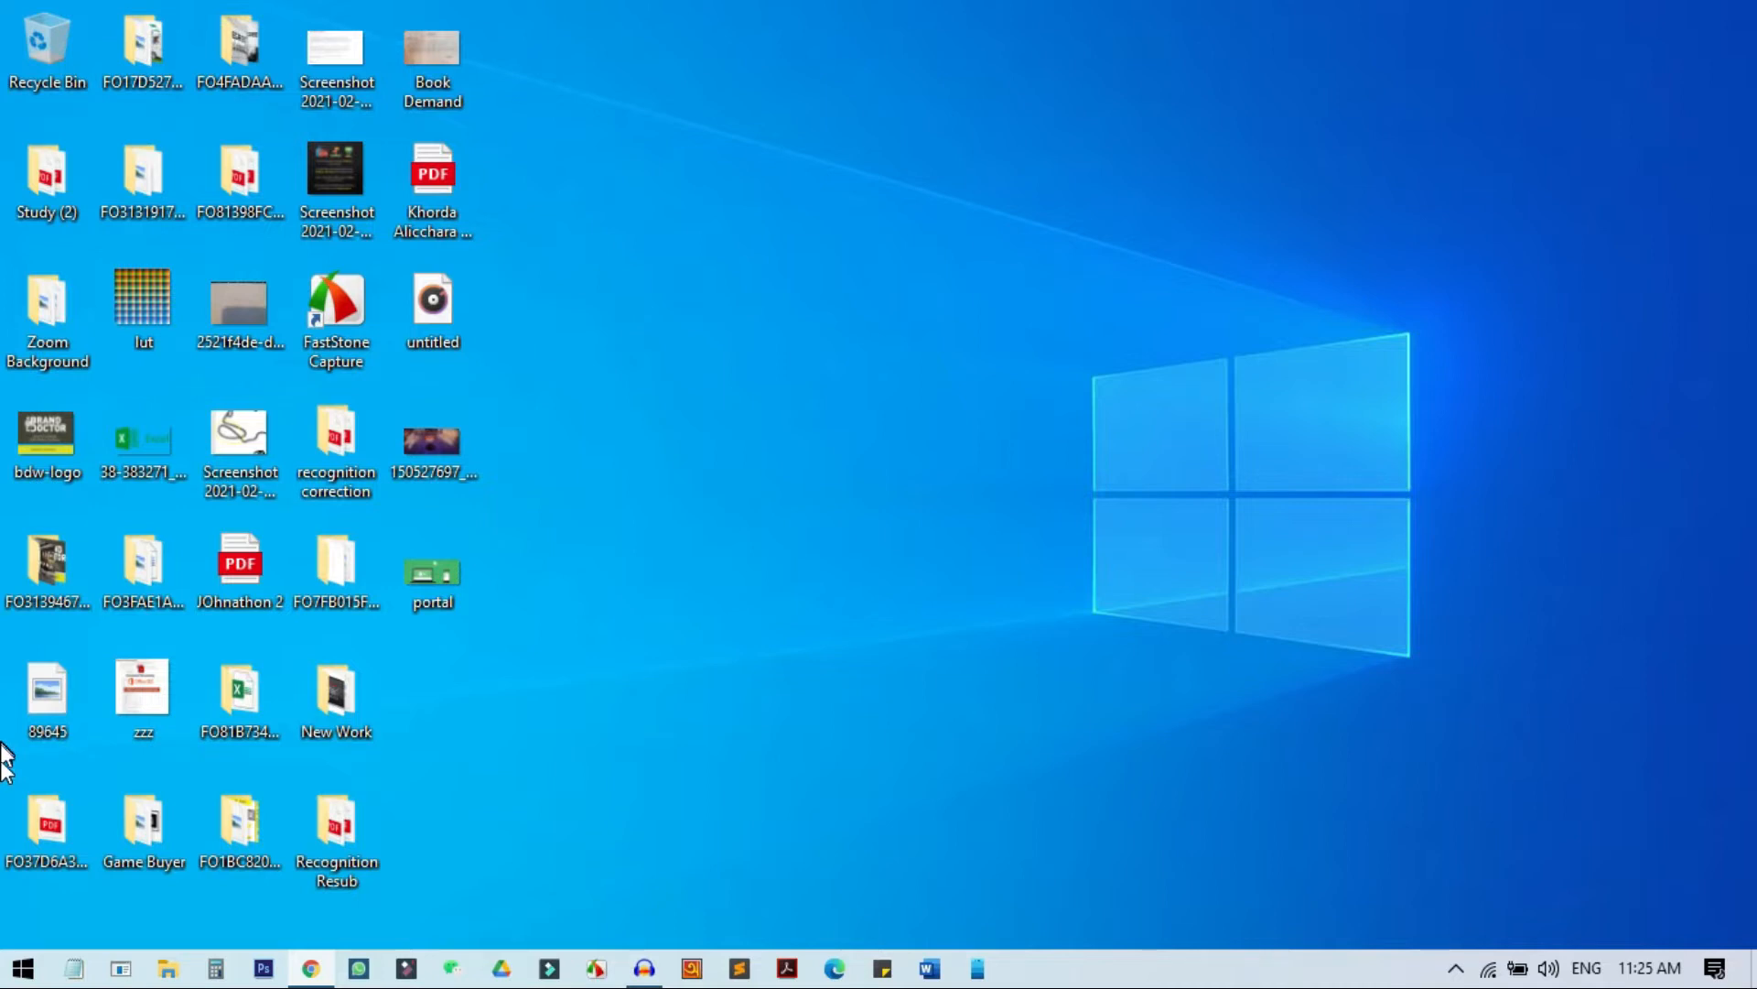
mouse_move(835, 968)
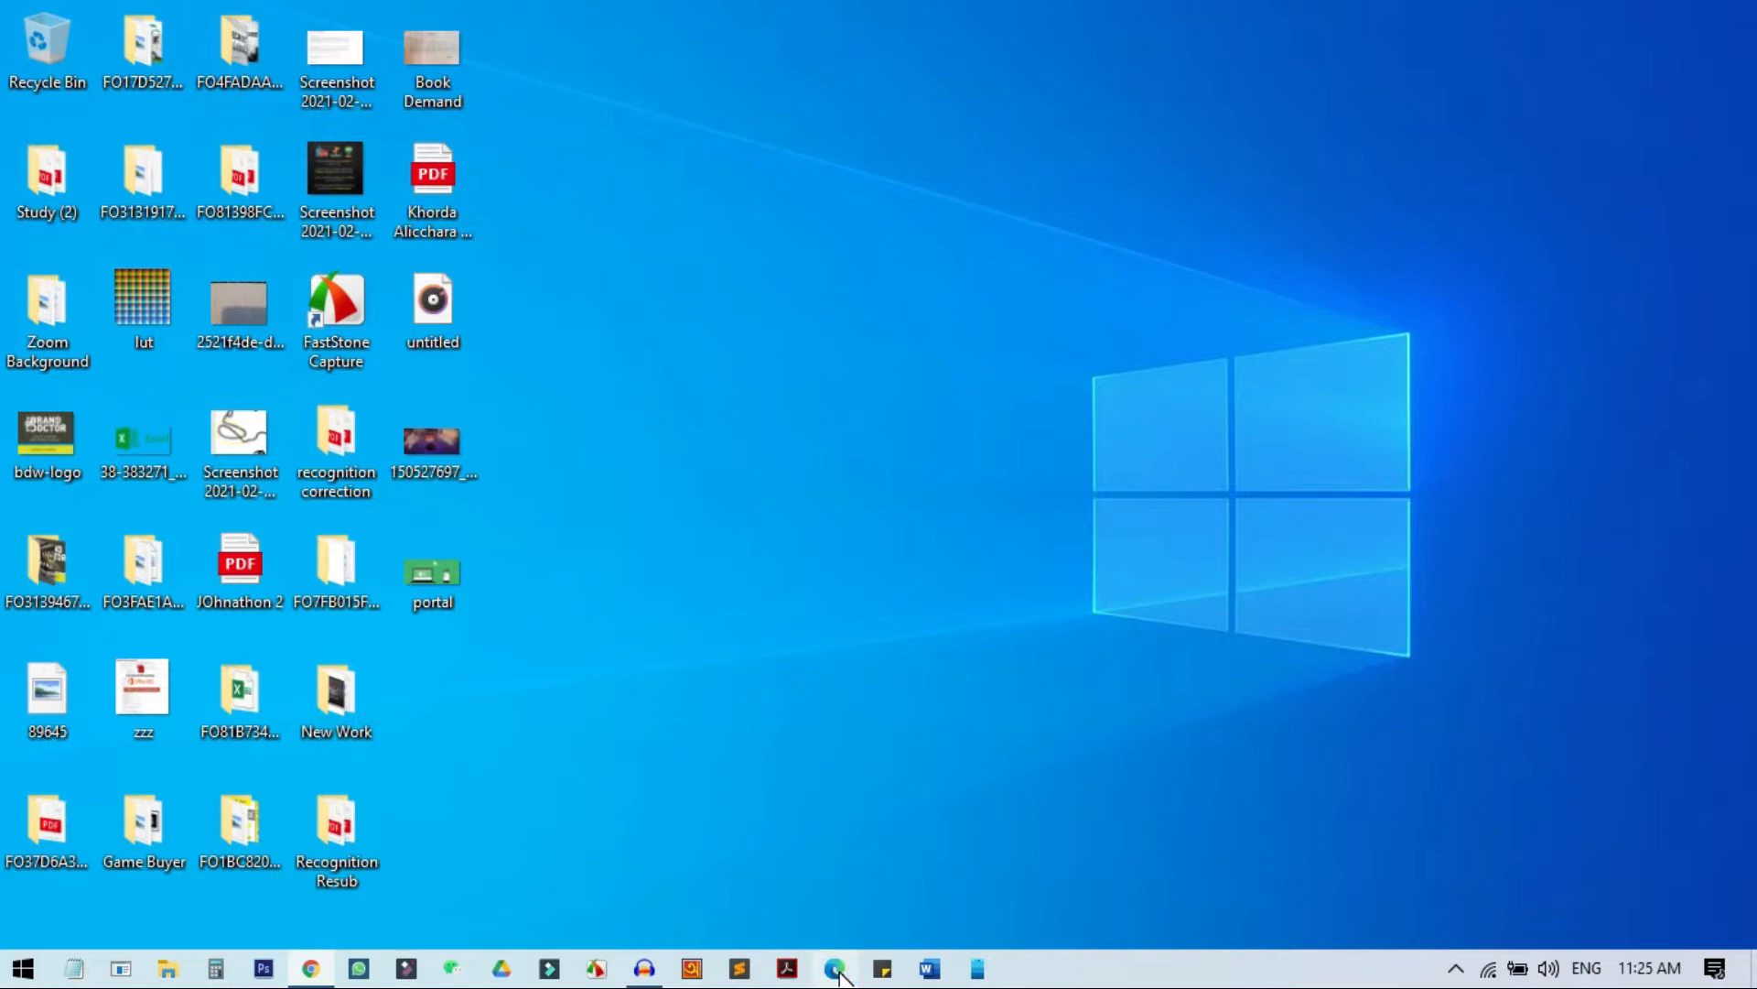
Launch Microsoft Edge from the taskbar icon
left_click(834, 967)
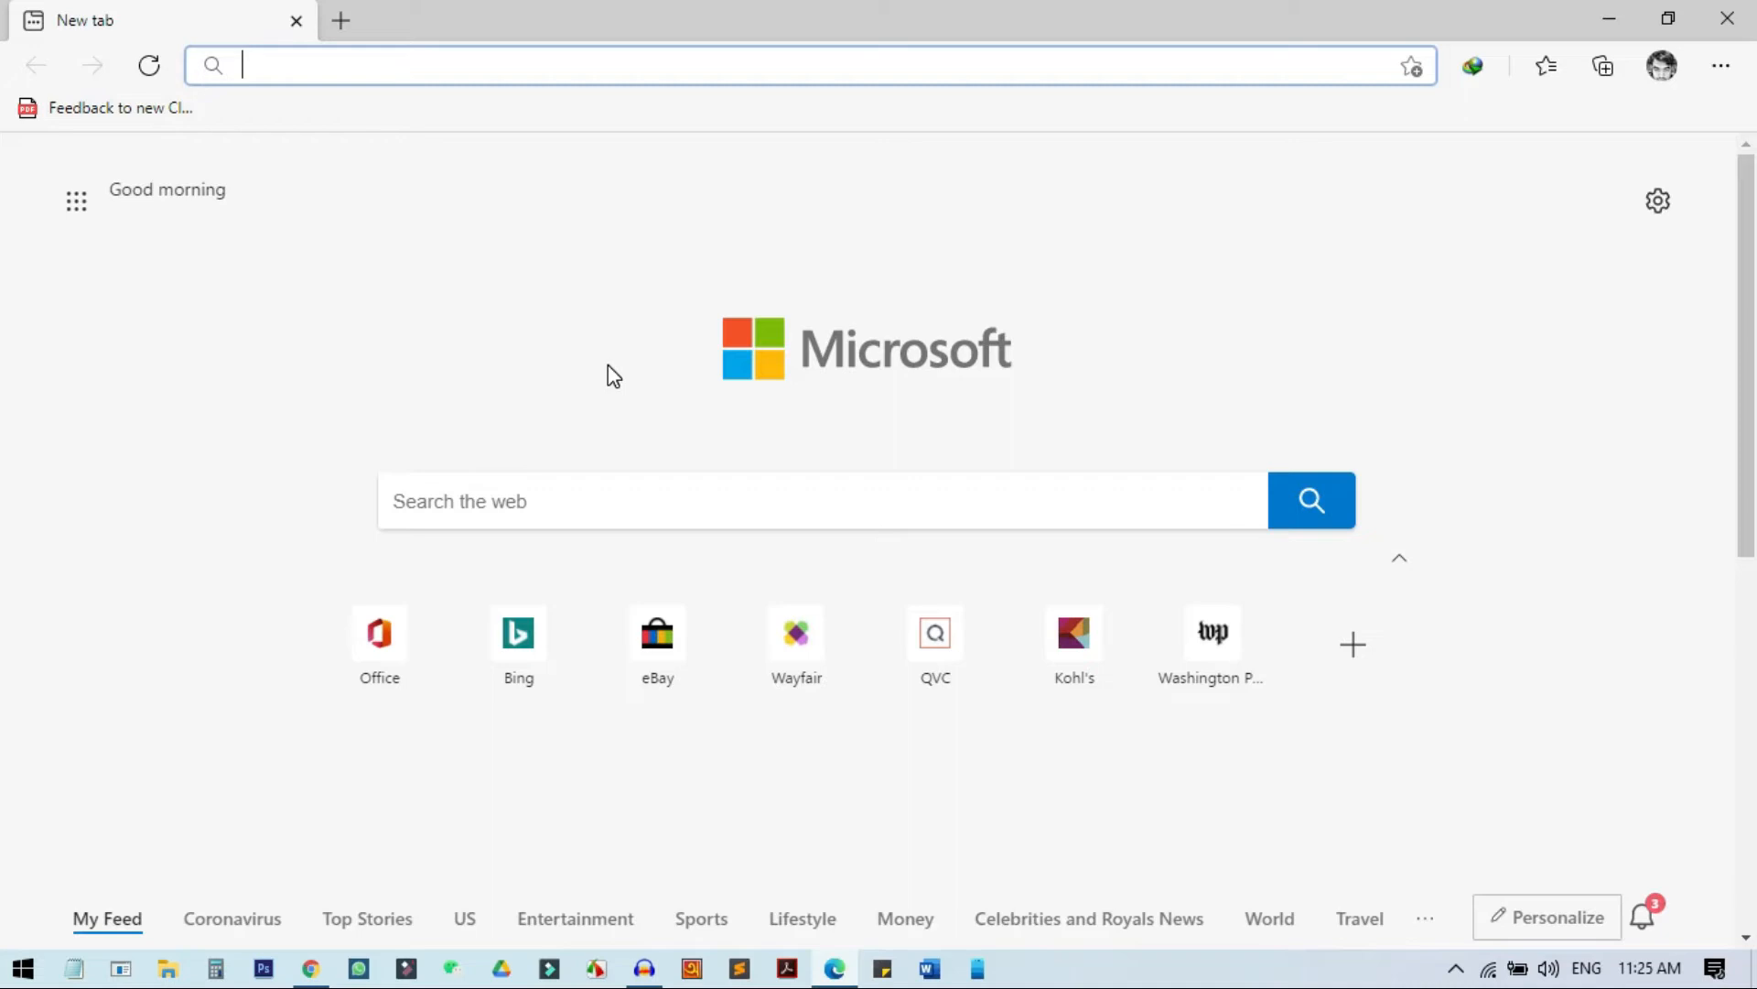
mouse_move(1723, 65)
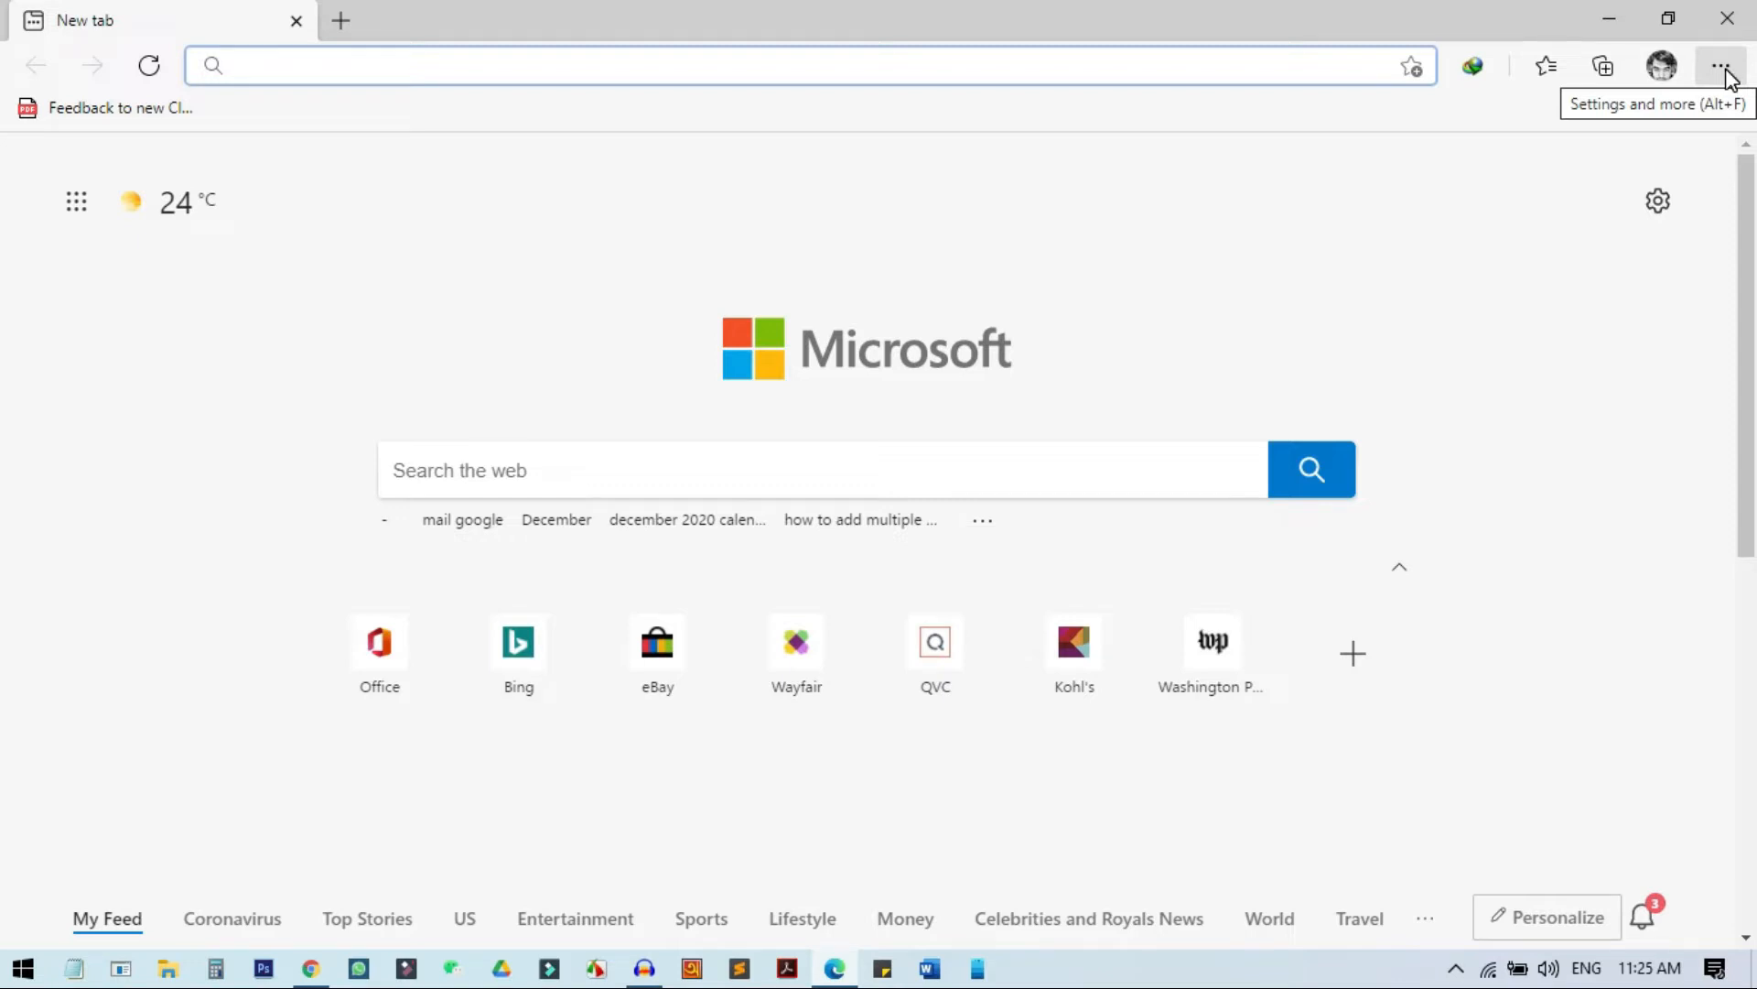
Go to Edge Settings via the '...' menu and show the On startup page
left_click(1723, 65)
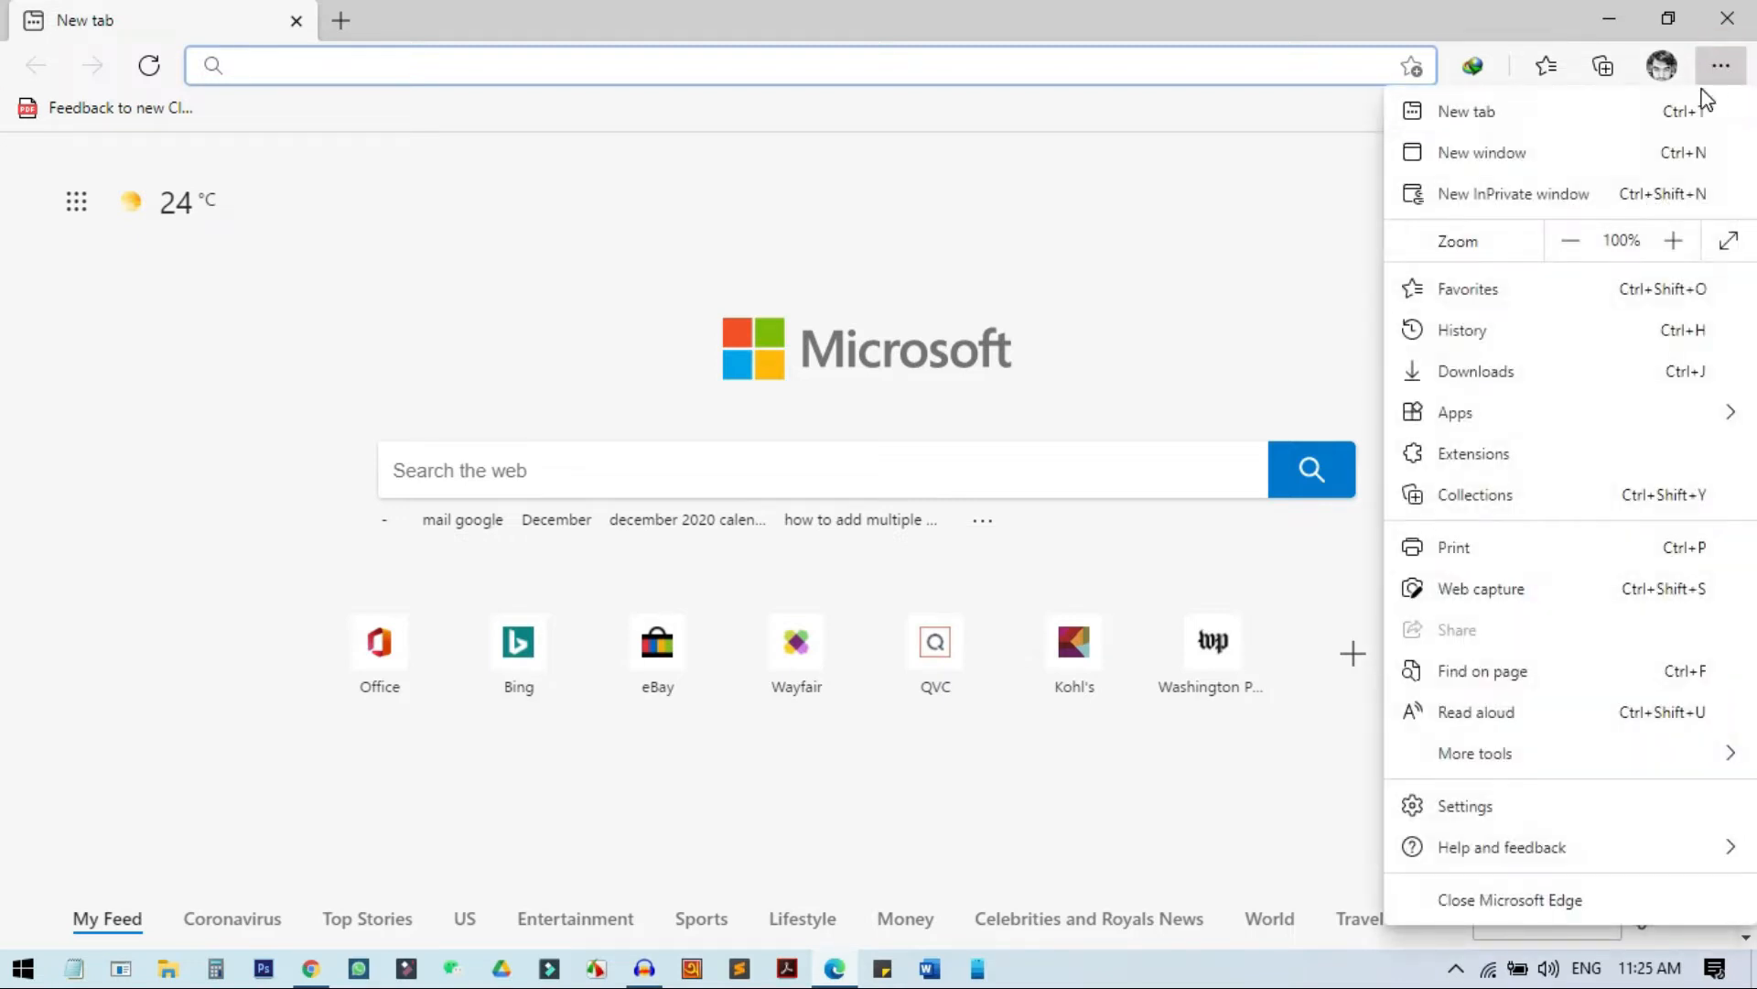
left_click(1464, 804)
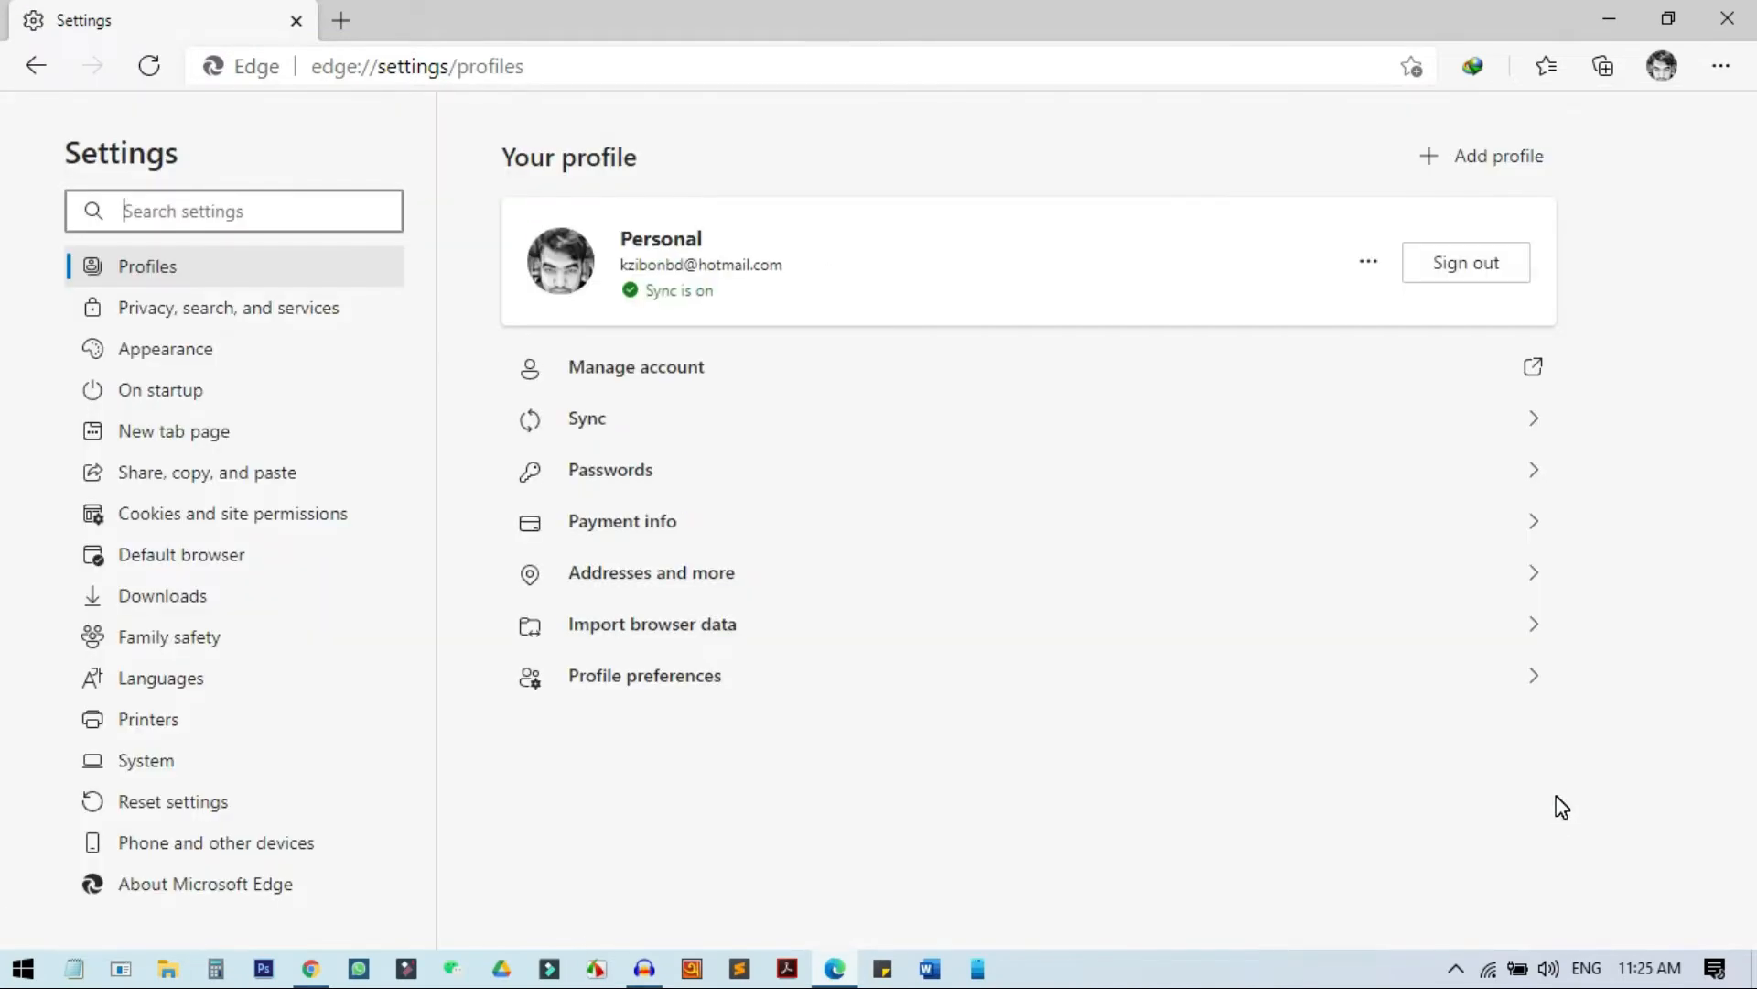
mouse_move(174, 404)
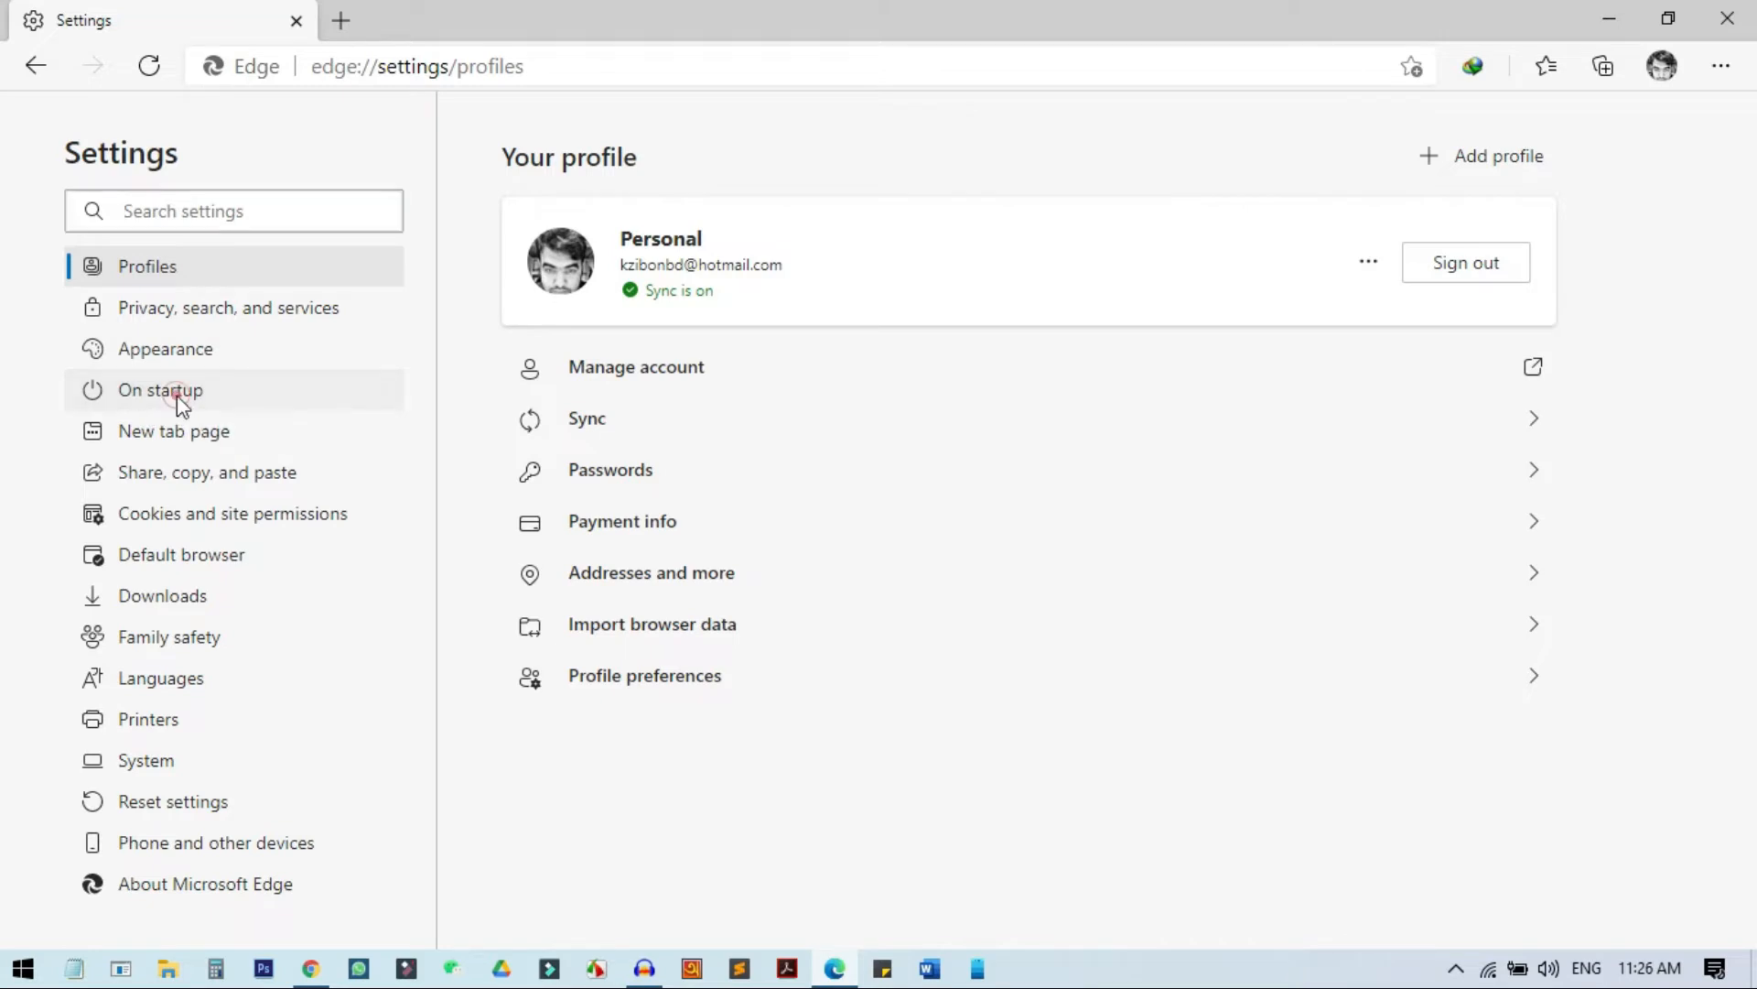
left_click(160, 389)
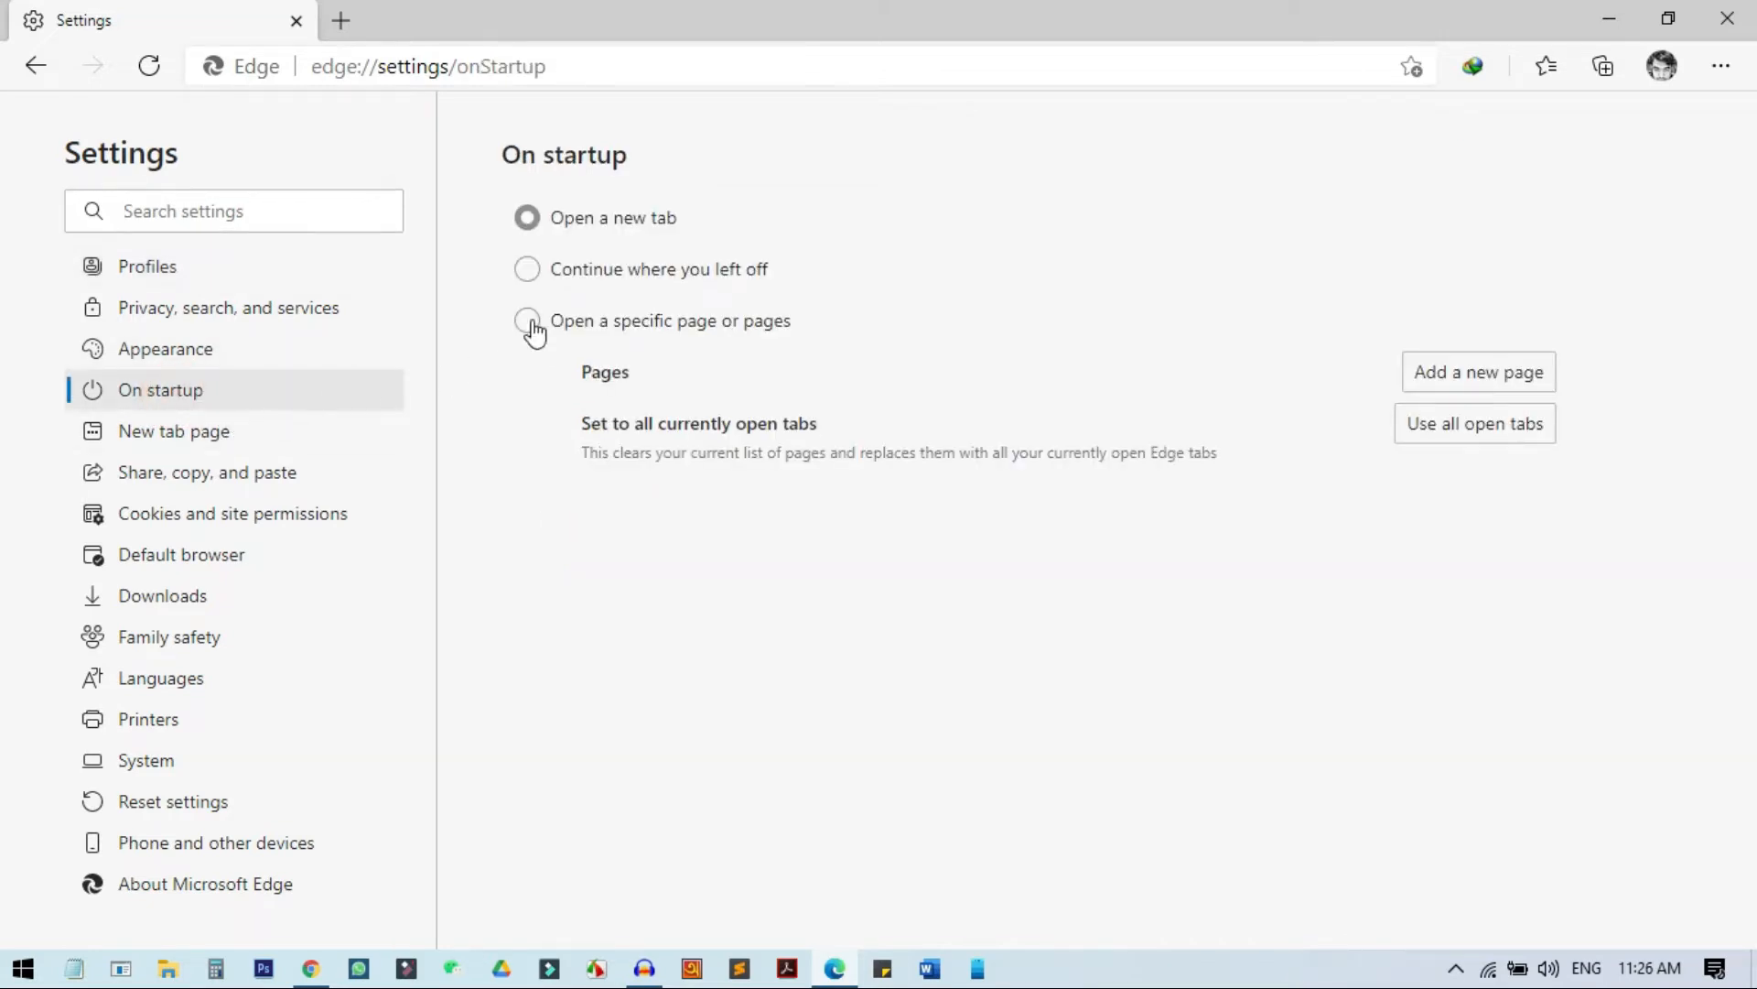
mouse_move(673, 280)
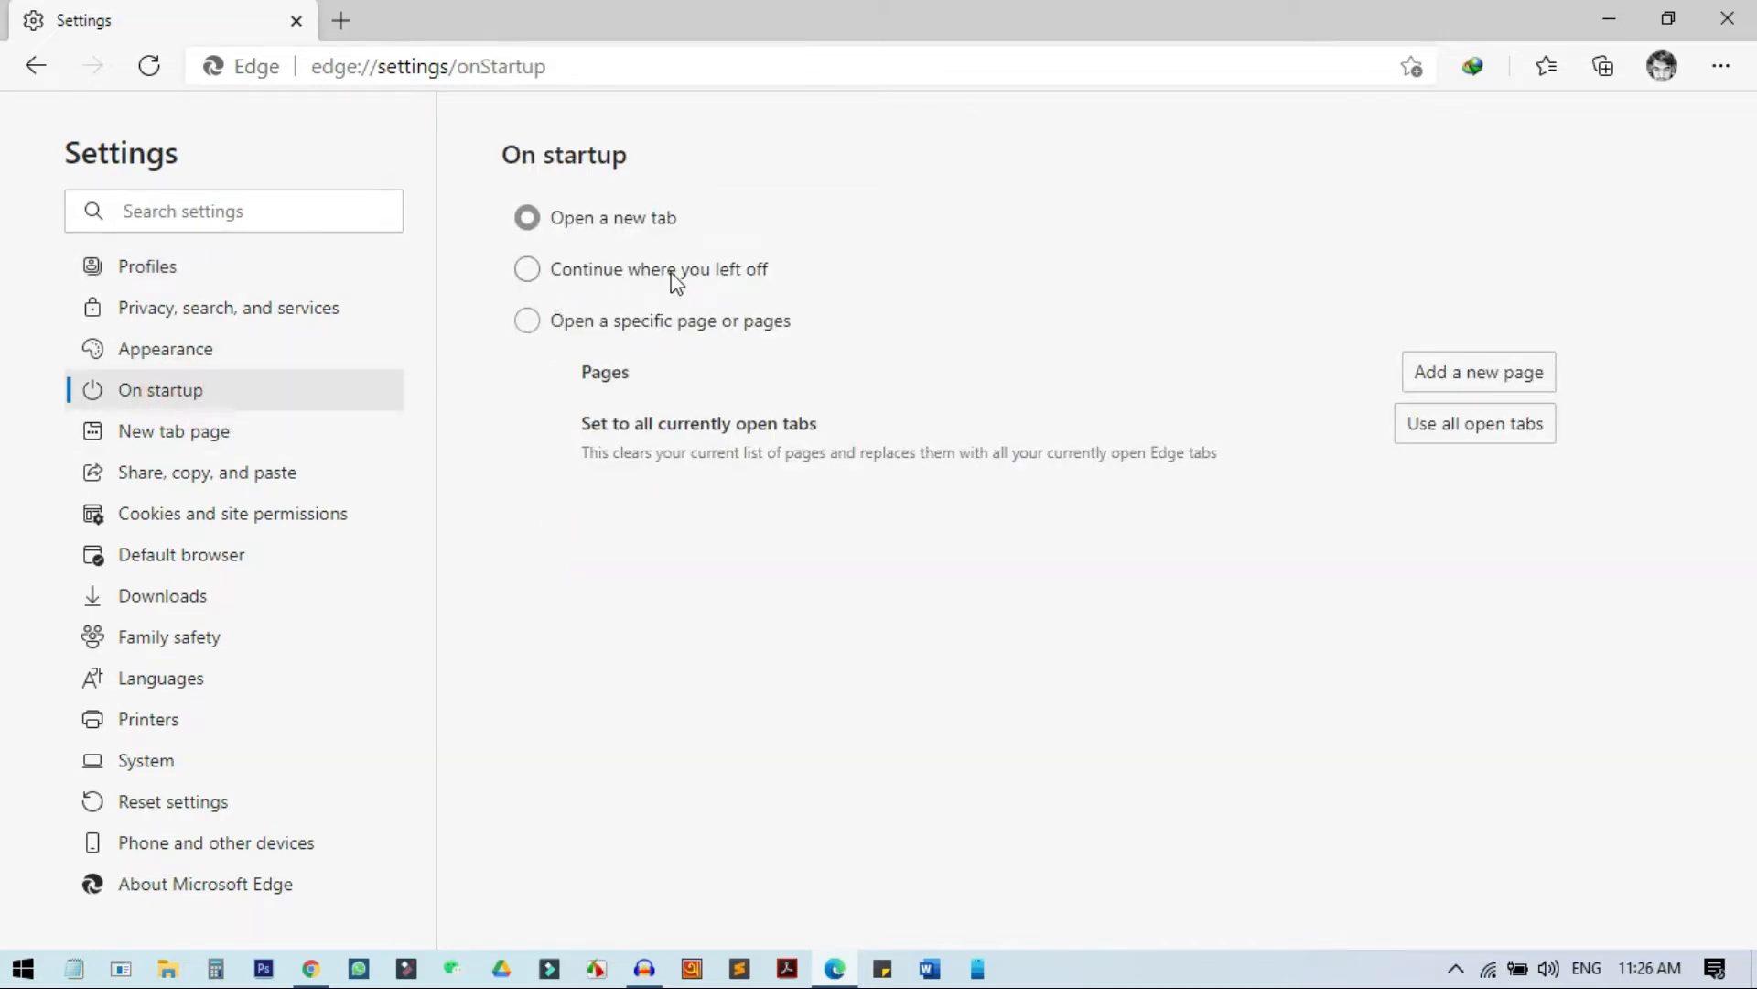
Set On startup to 'Continue where you left off', then switch to a new tab
left_click(527, 269)
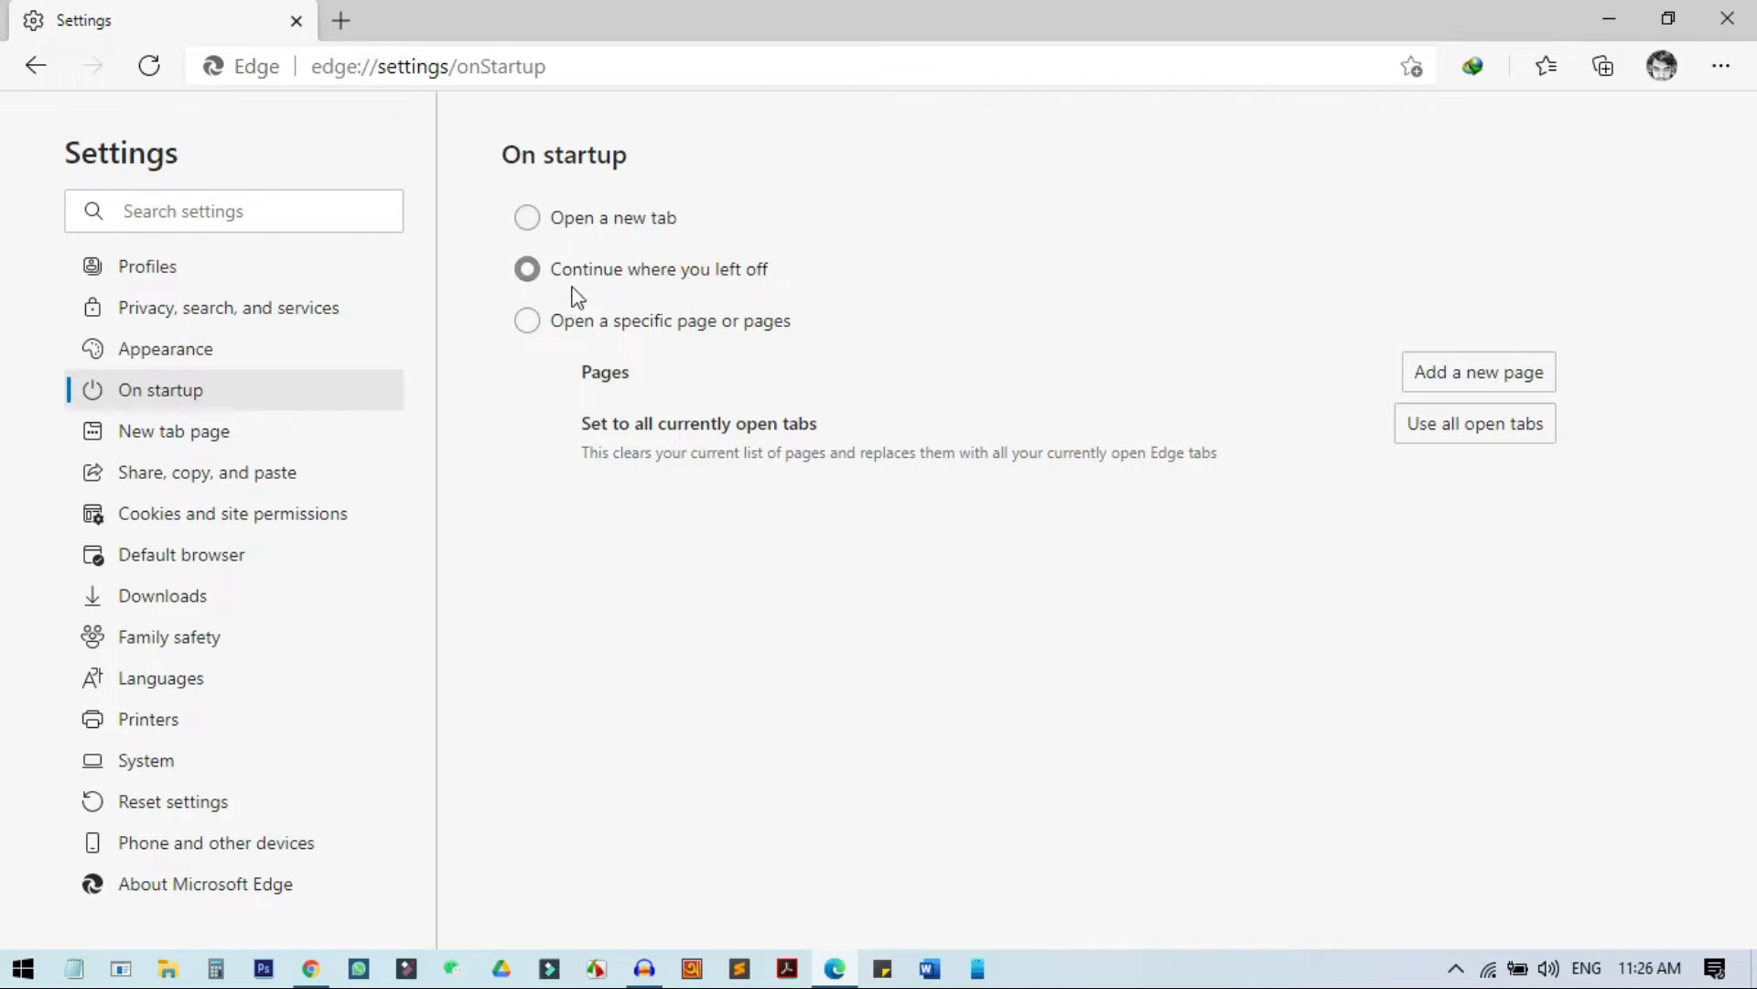
mouse_move(781, 309)
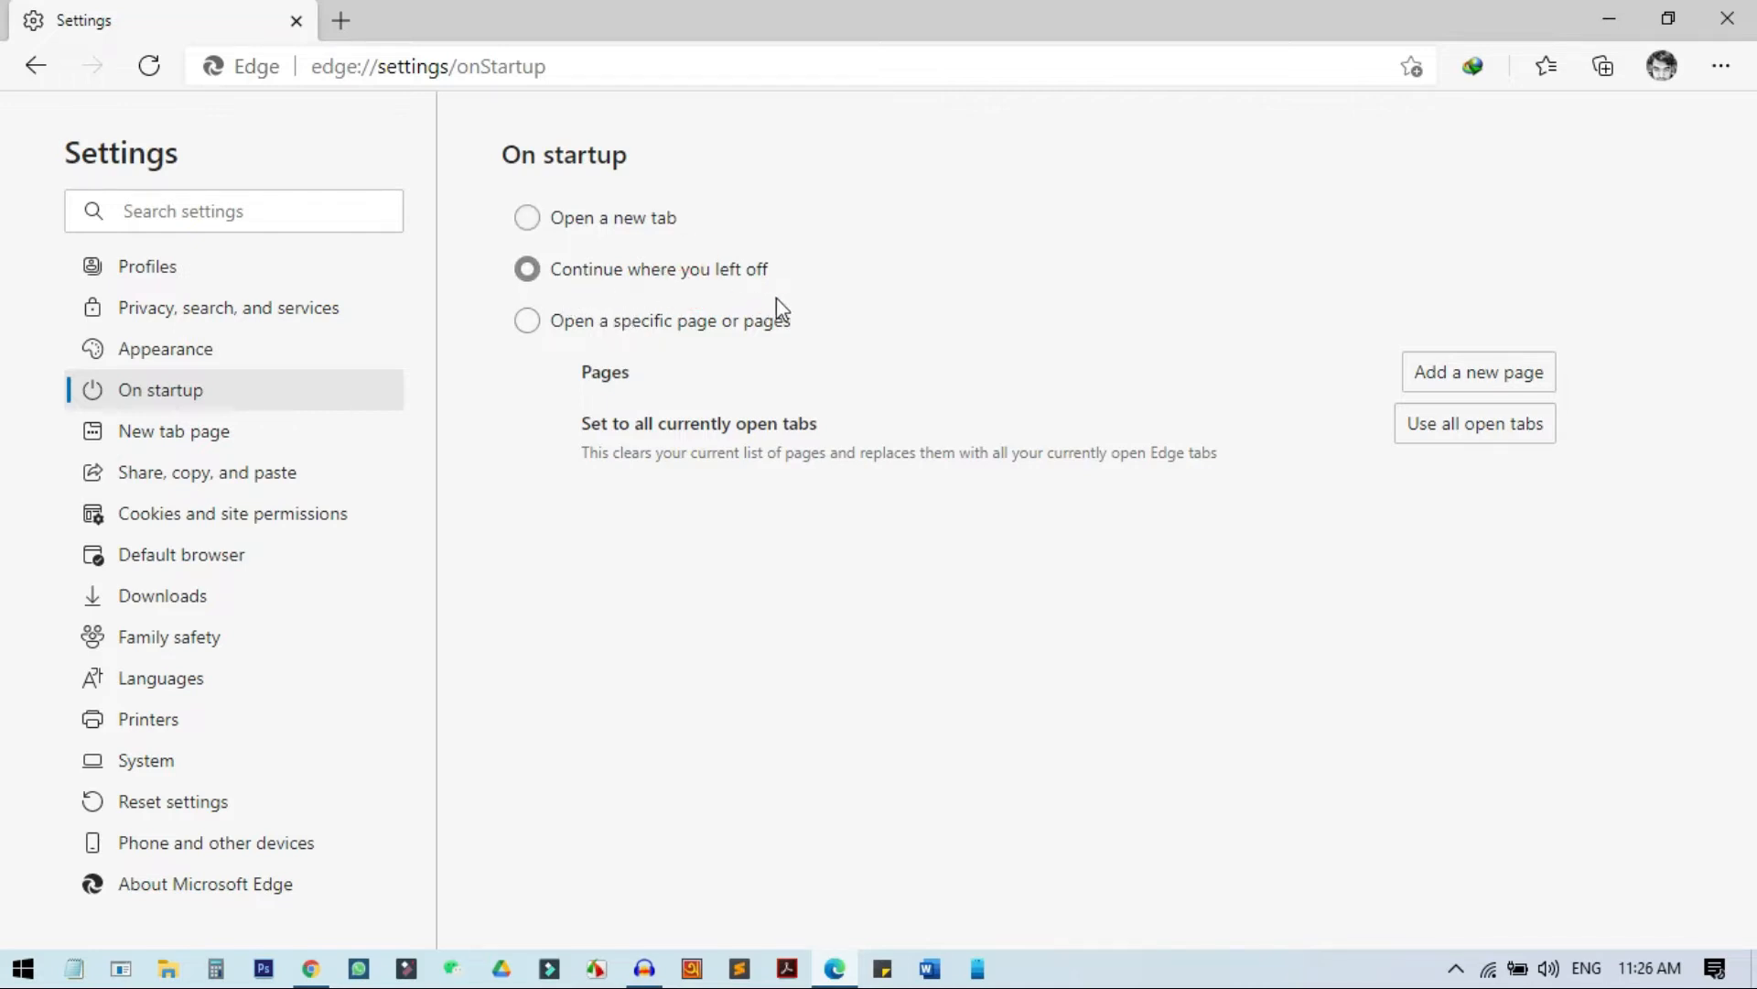
mouse_move(666, 278)
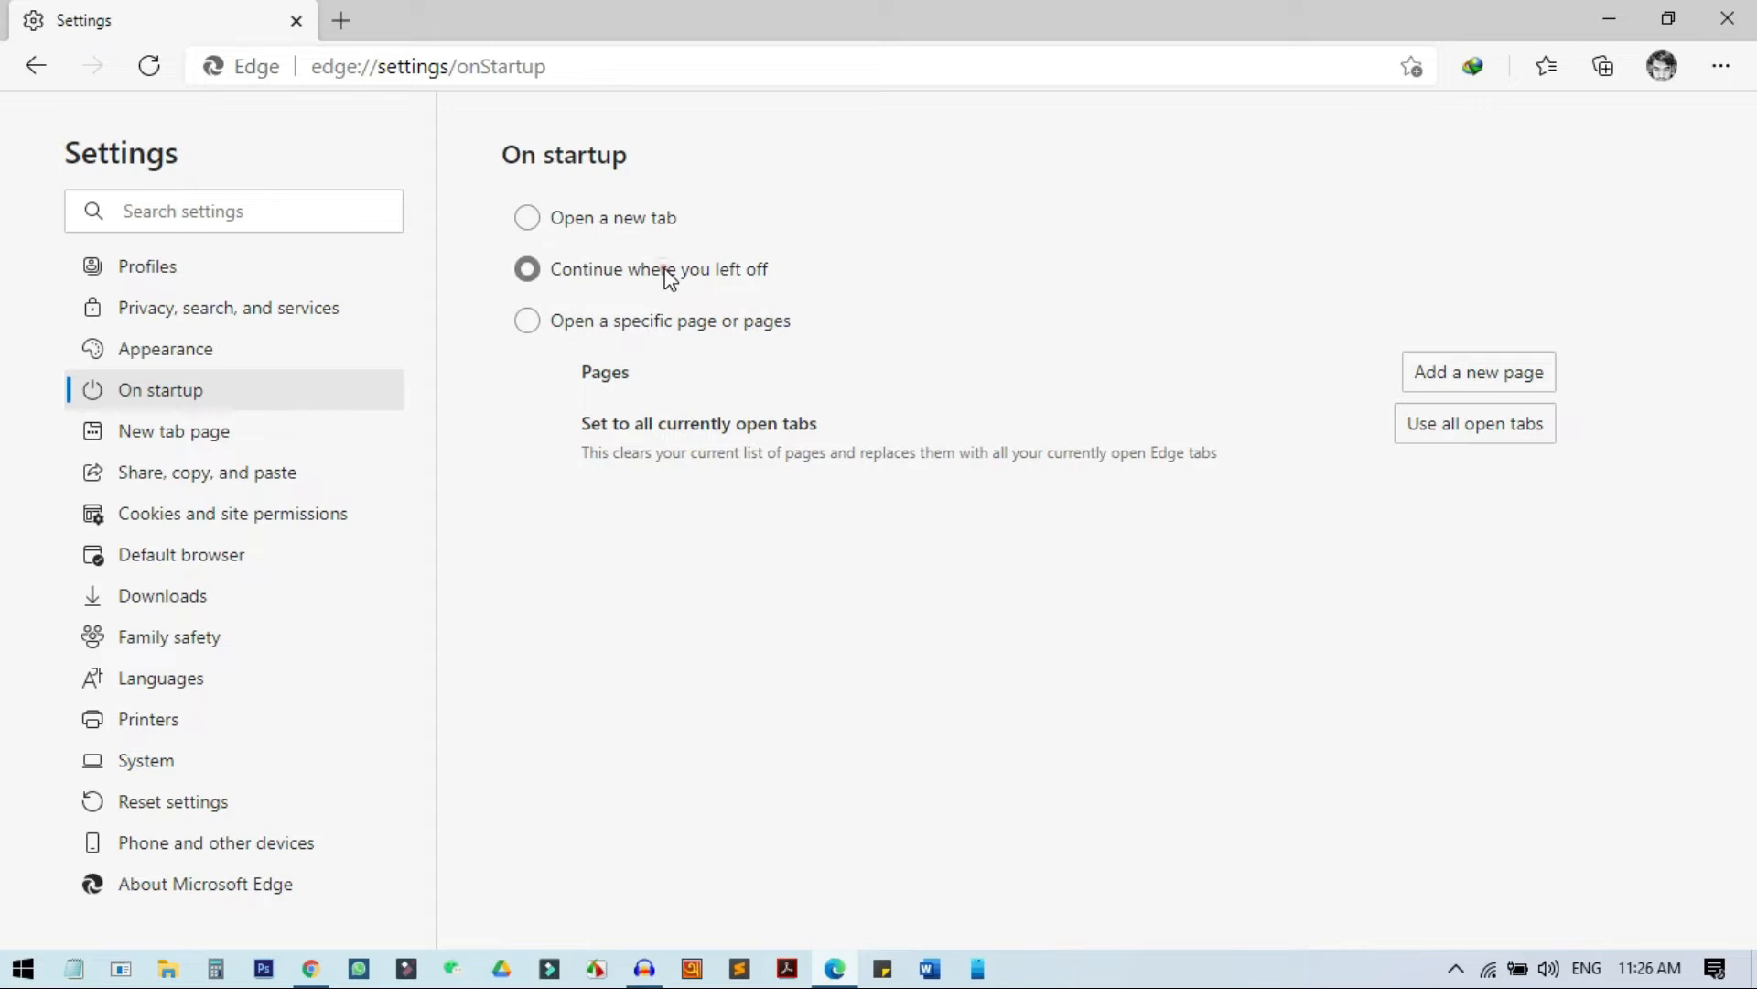
left_click(291, 37)
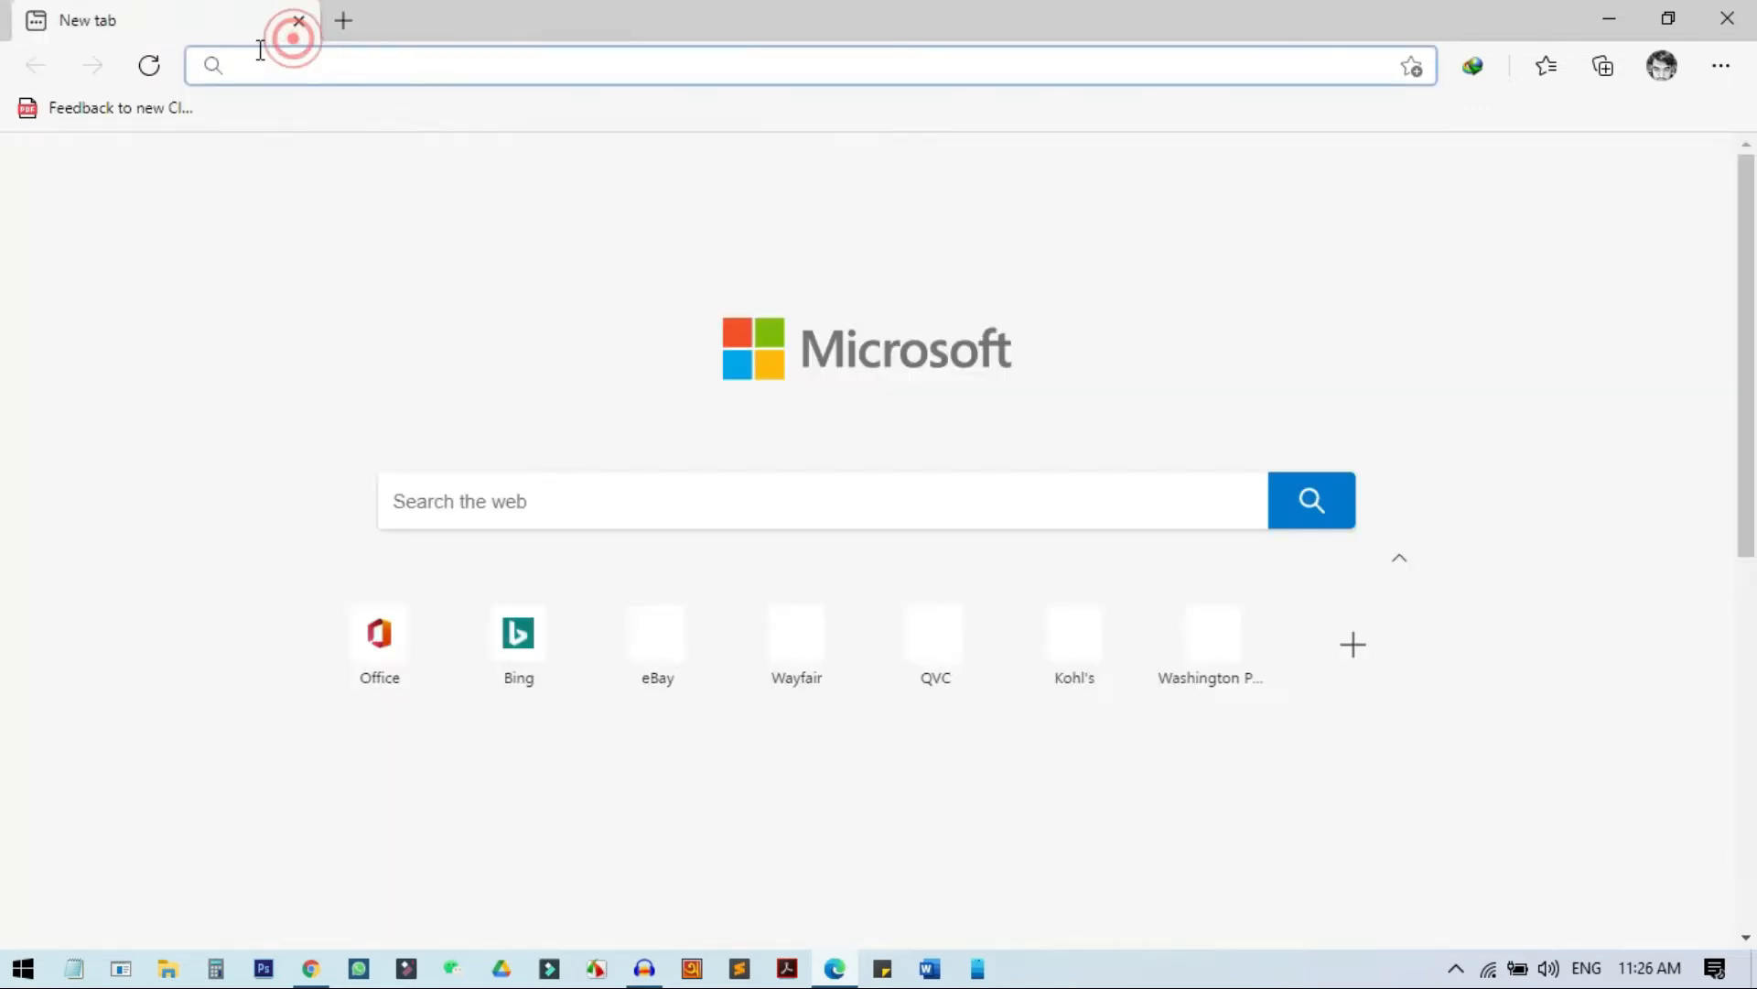
Close Edge with the Feedback to new Clients PDF open, relaunch, and add a new tab
left_click(106, 108)
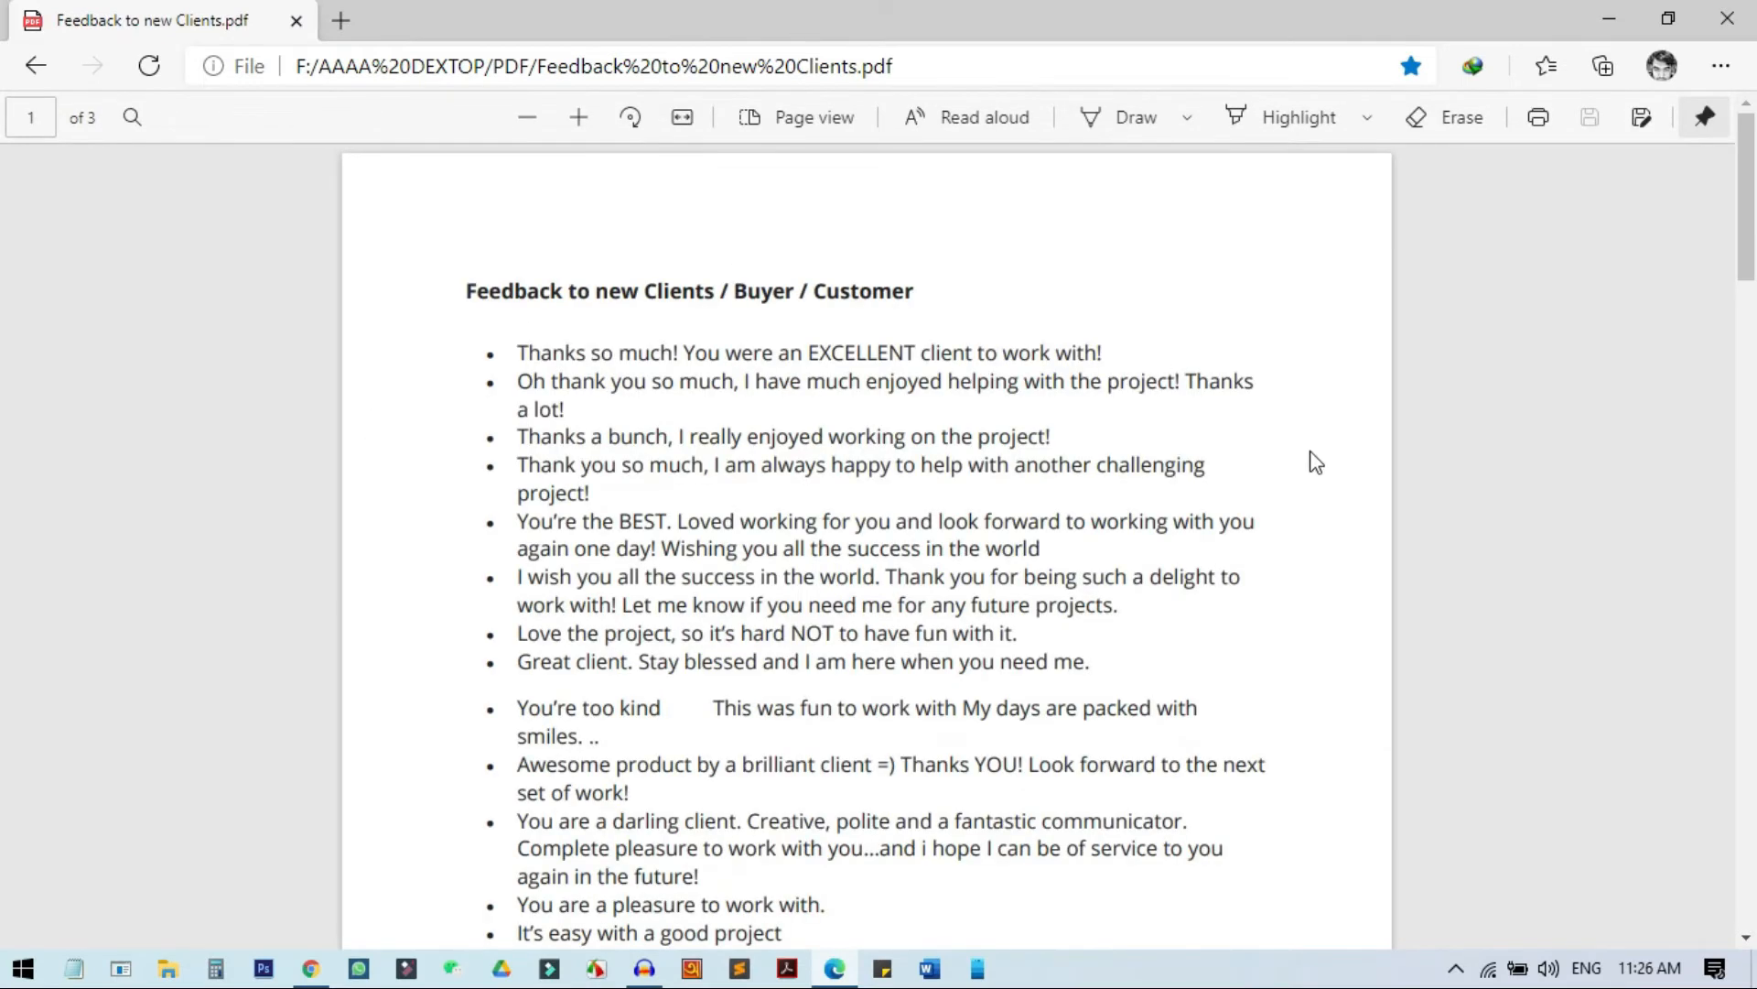
scroll("down", 3)
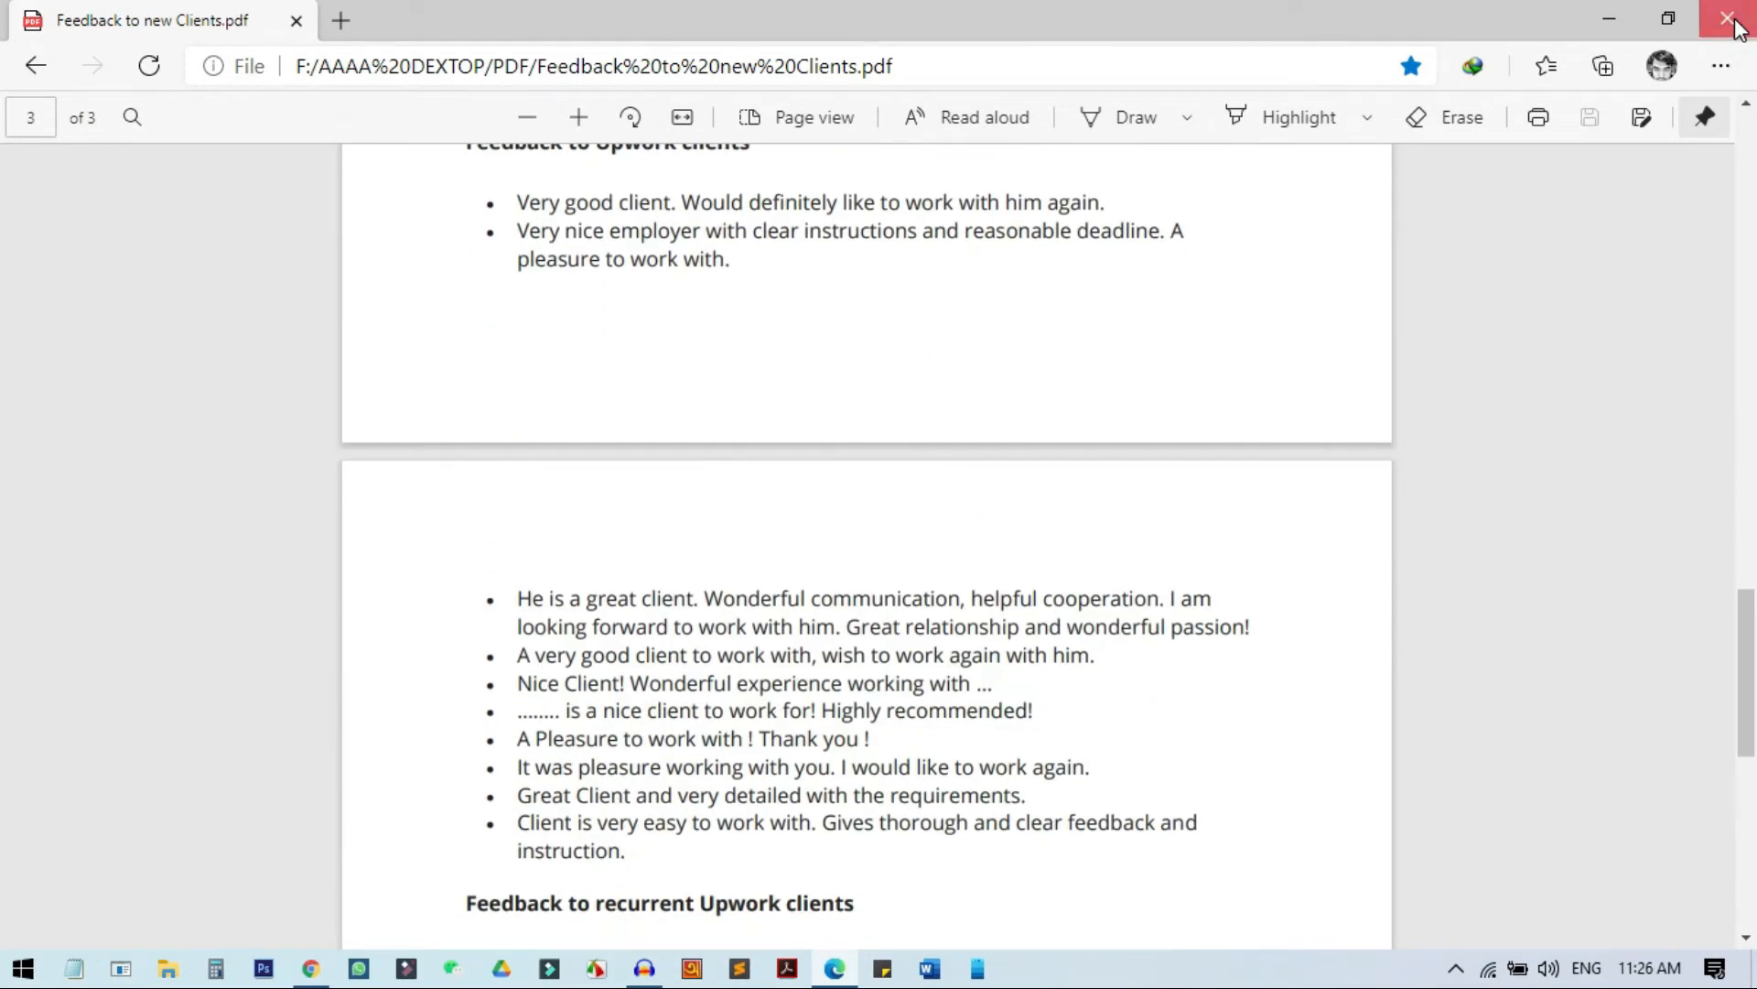
left_click(1735, 19)
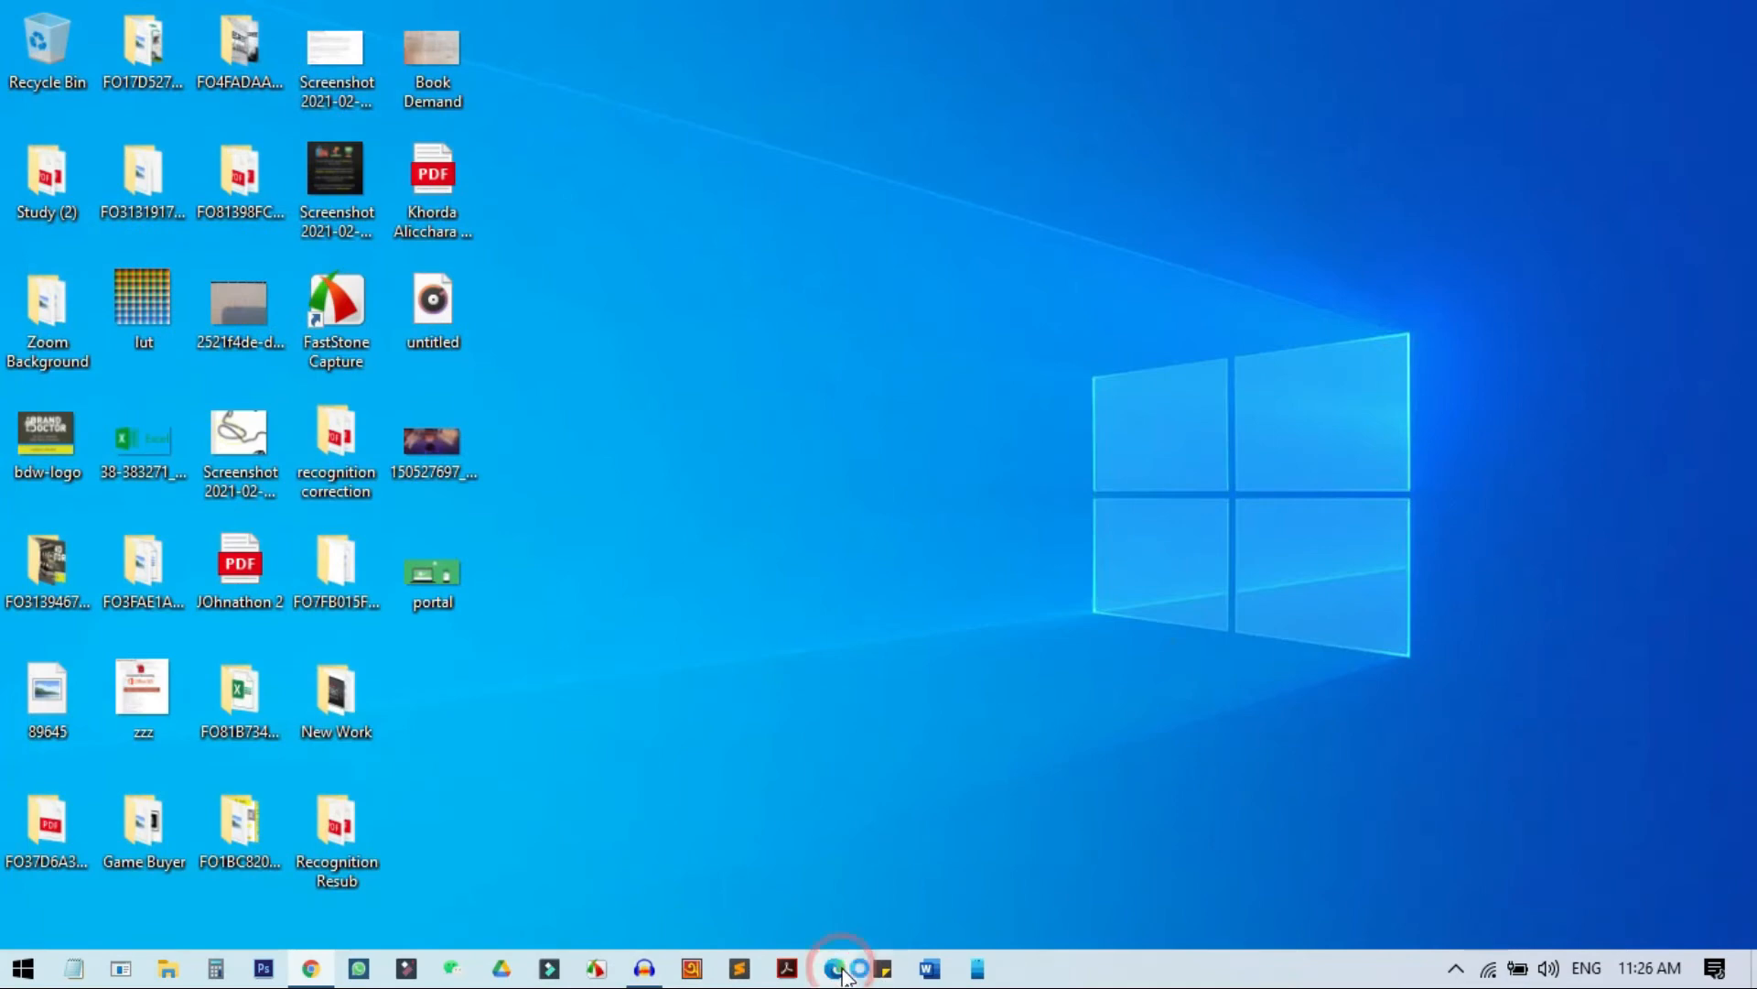
left_click(835, 968)
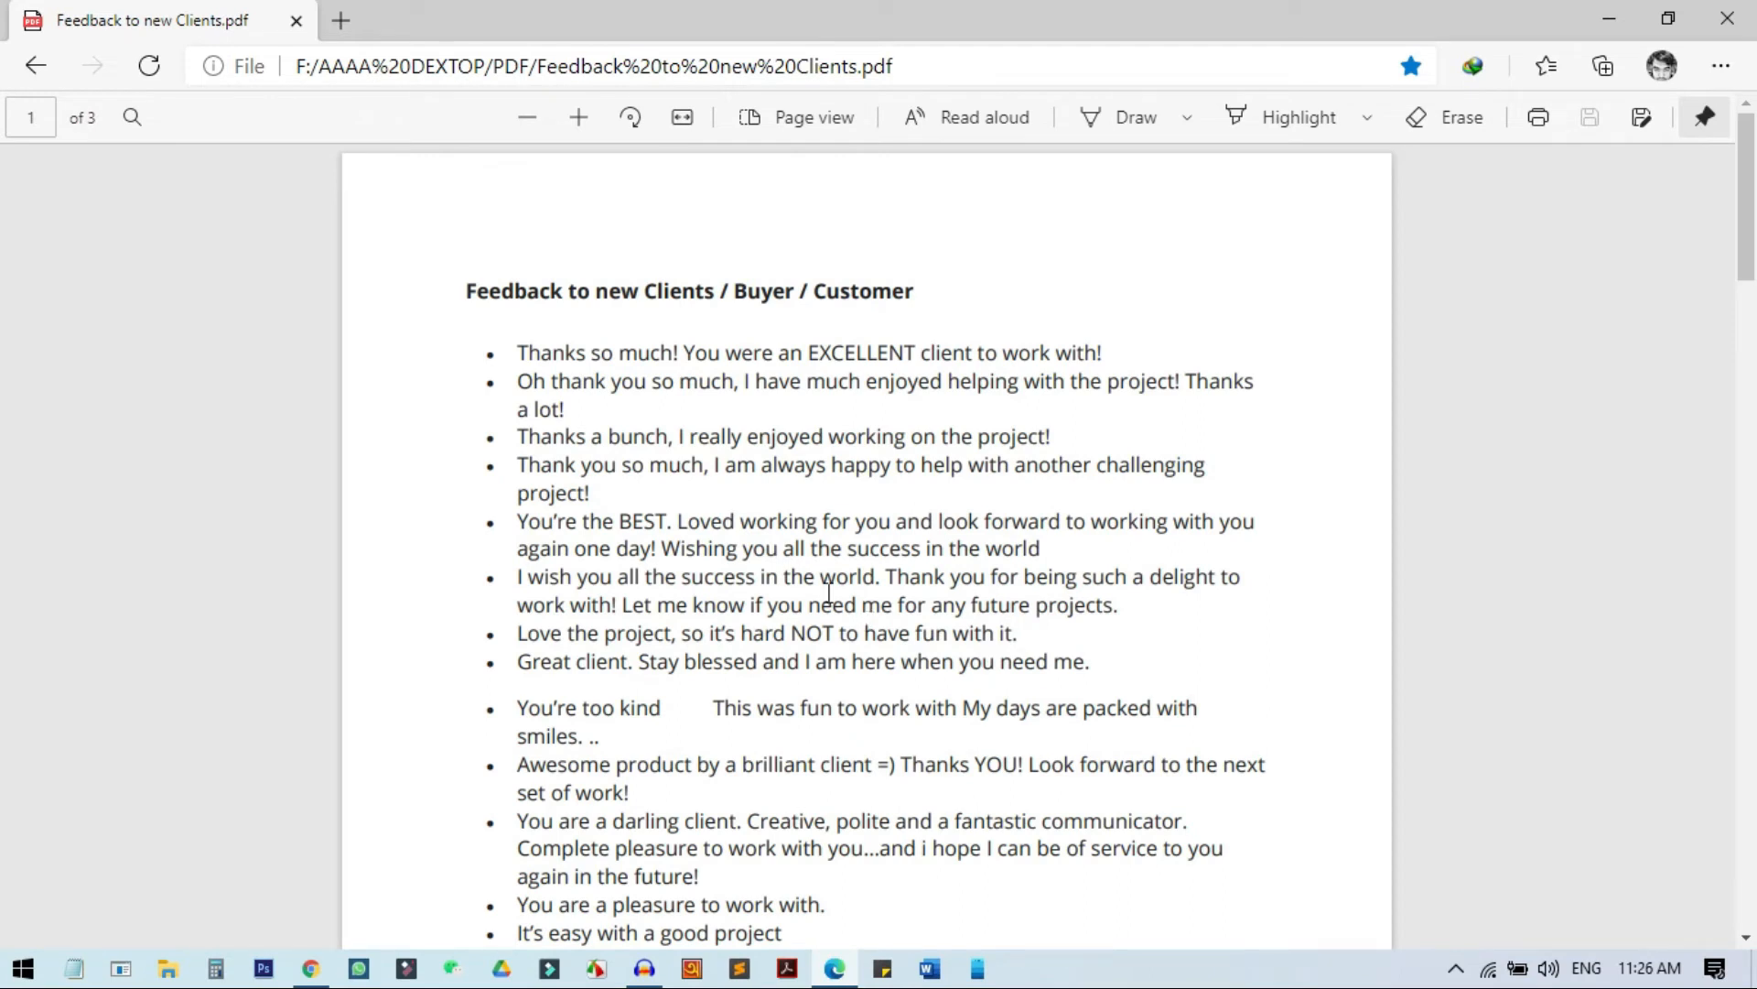
left_click(340, 21)
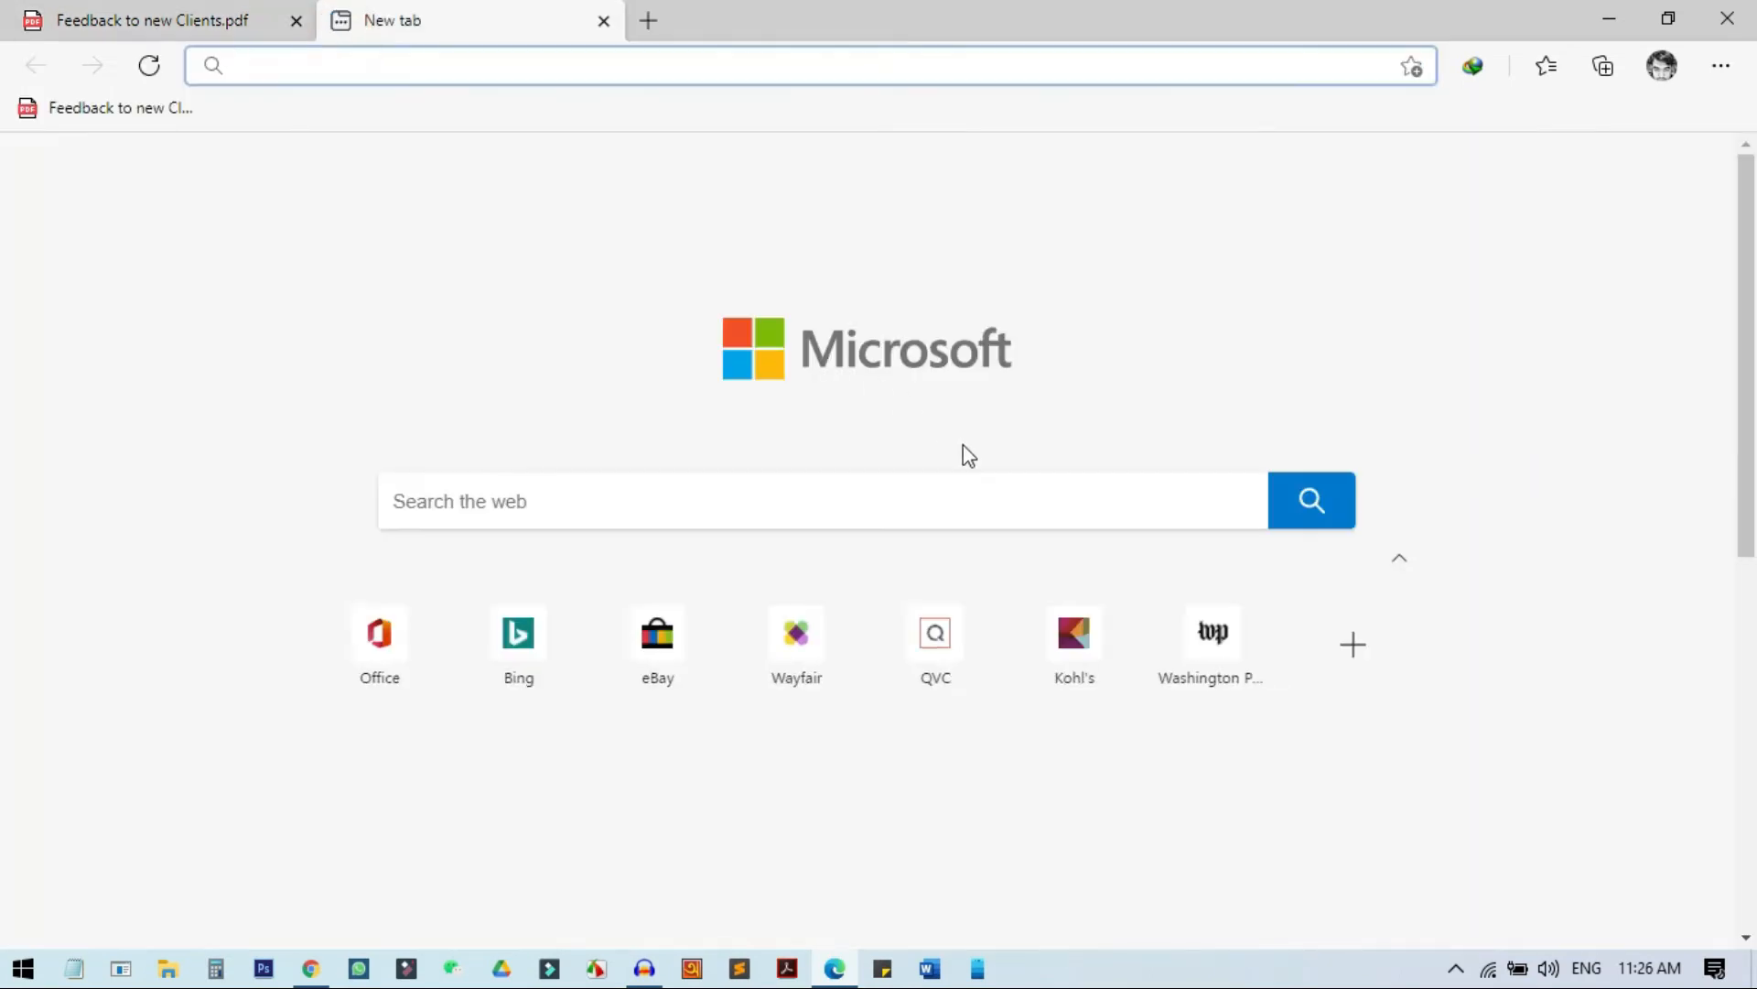